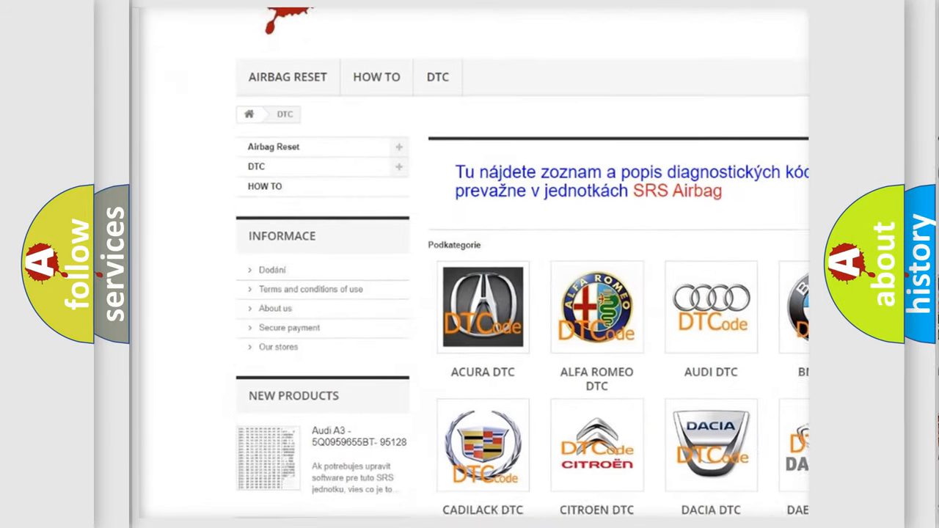
pyautogui.scroll(-3)
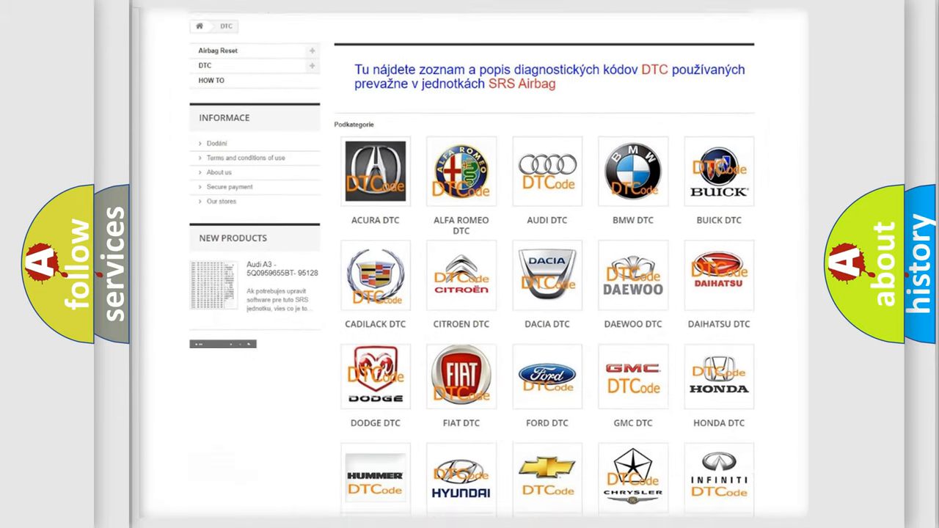
pyautogui.scroll(-3)
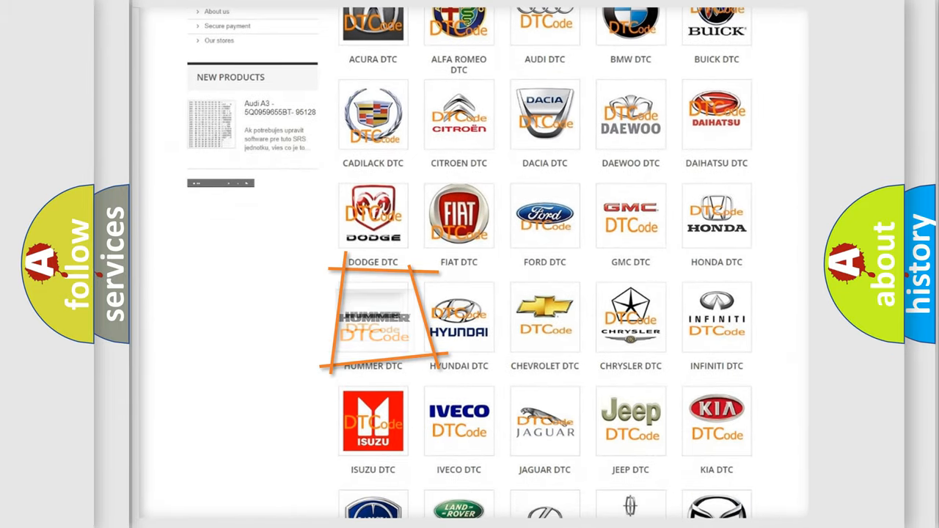